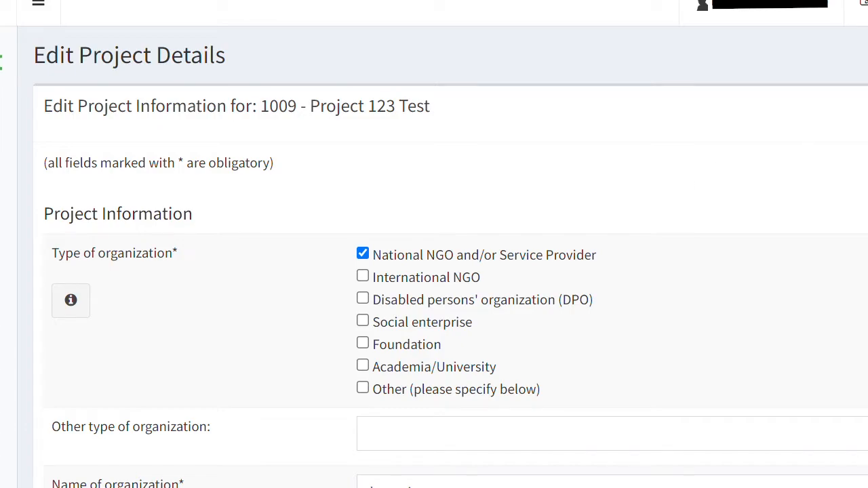
Save the Project 123 Test edits, then review the Project Details page showing two missing required answers
{"action": "scroll", "scroll_direction": "down", "scroll_amount": 3}
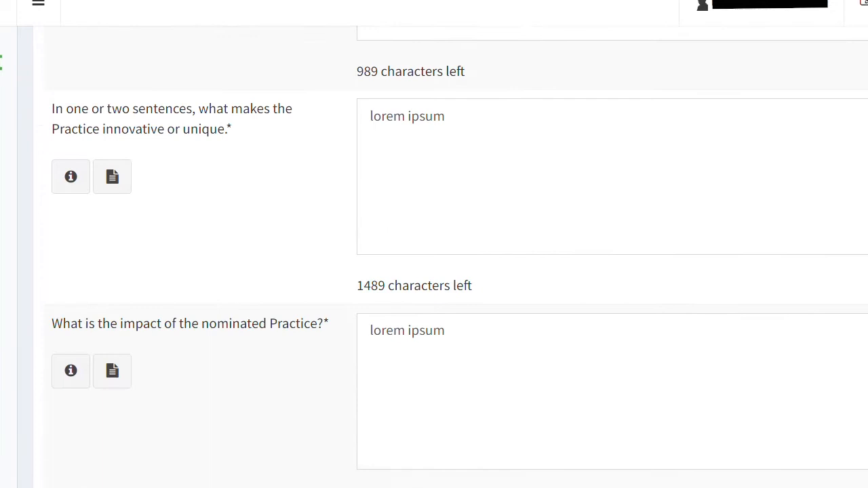
{"action": "scroll", "scroll_direction": "down", "scroll_amount": 3}
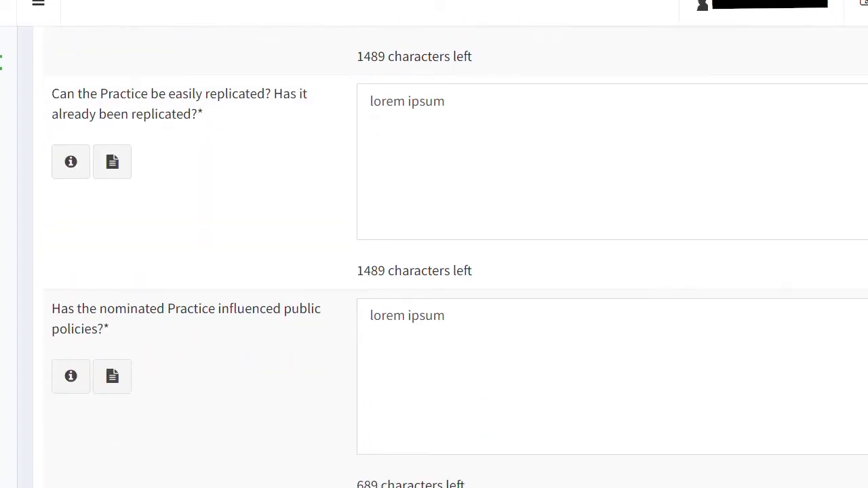
{"action": "scroll", "scroll_direction": "down", "scroll_amount": 3}
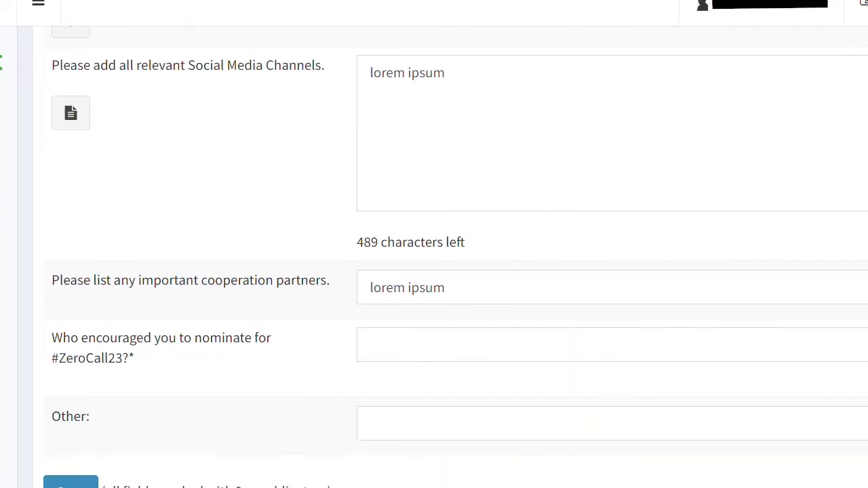
{"action": "scroll", "scroll_direction": "down", "scroll_amount": 3}
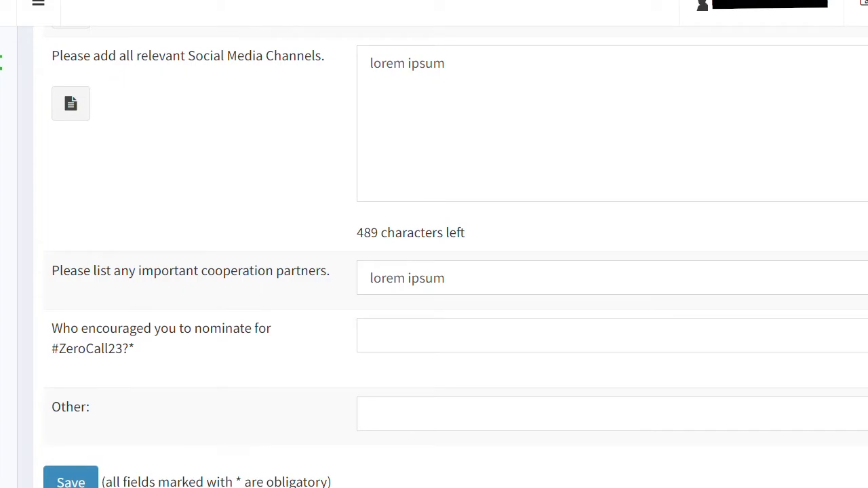
{"action": "left_click", "coordinate": [71, 481]}
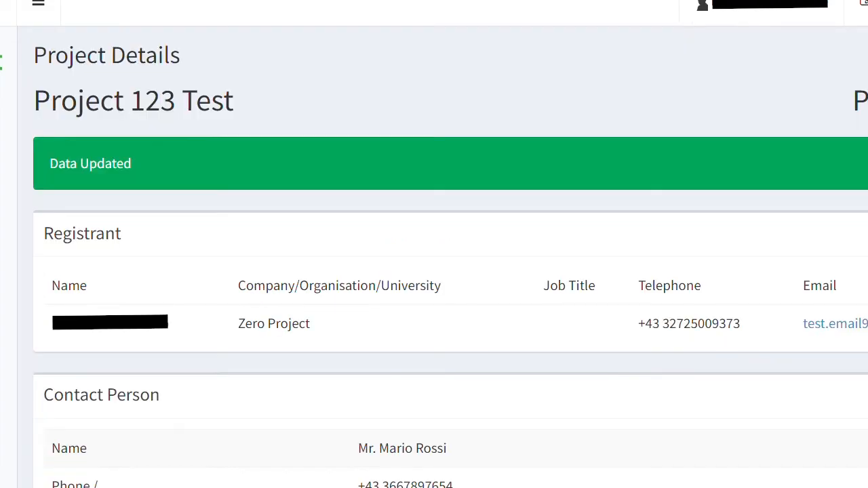
{"action": "scroll", "scroll_direction": "down", "scroll_amount": 3}
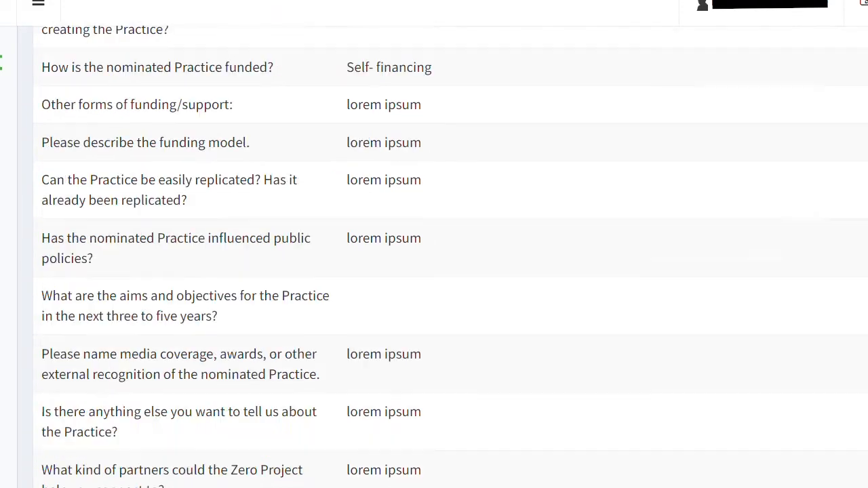
{"action": "scroll", "scroll_direction": "down", "scroll_amount": 3}
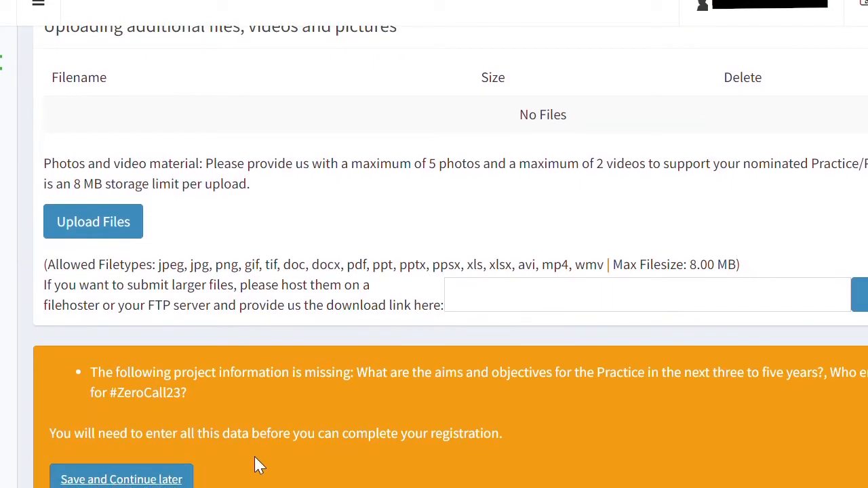
{"action": "mouse_move", "coordinate": [208, 400]}
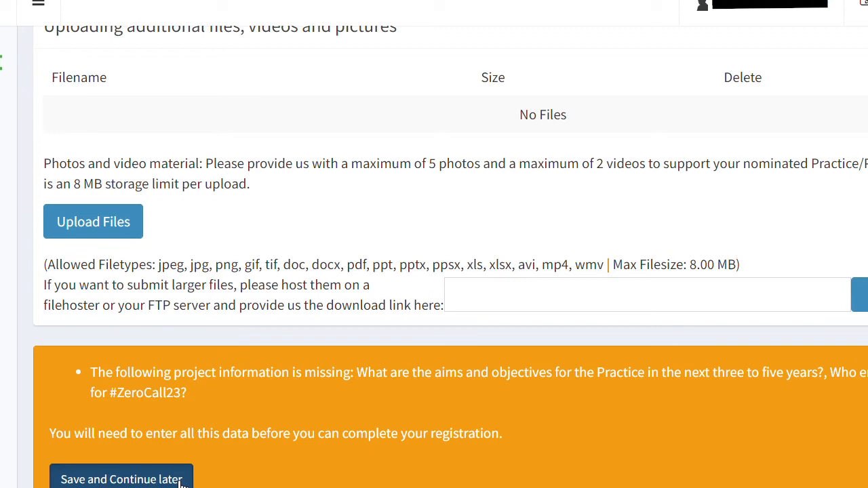
Keep the incomplete Project 123 Test nomination as a draft with 'Save and Continue later'
{"action": "left_click", "coordinate": [120, 478]}
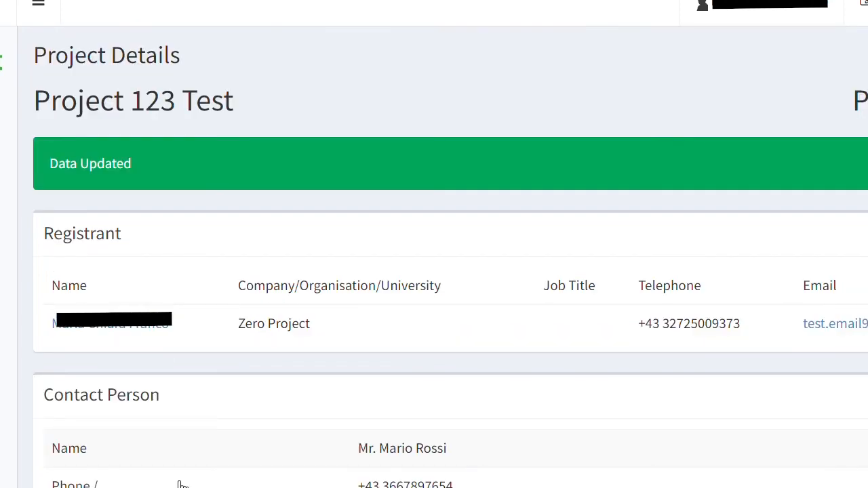